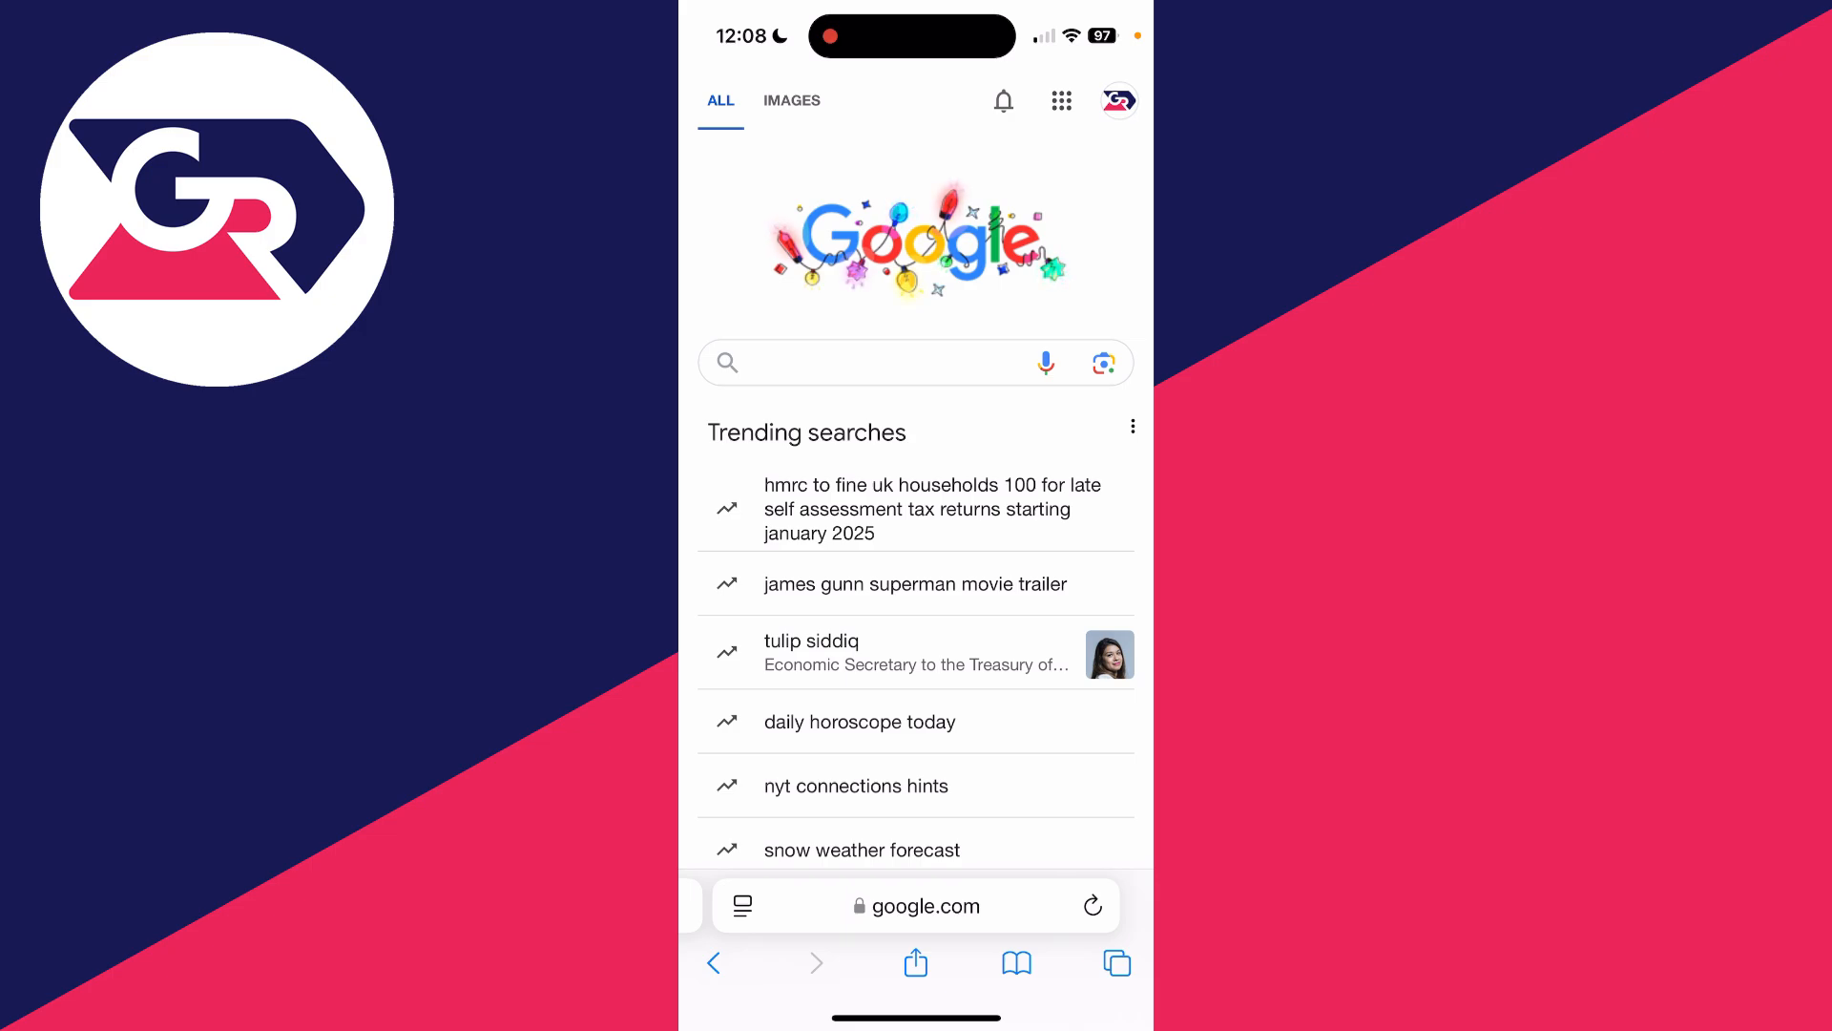
Go from the Google homepage avatar menu to Manage your Google Account.
left_click(1117, 99)
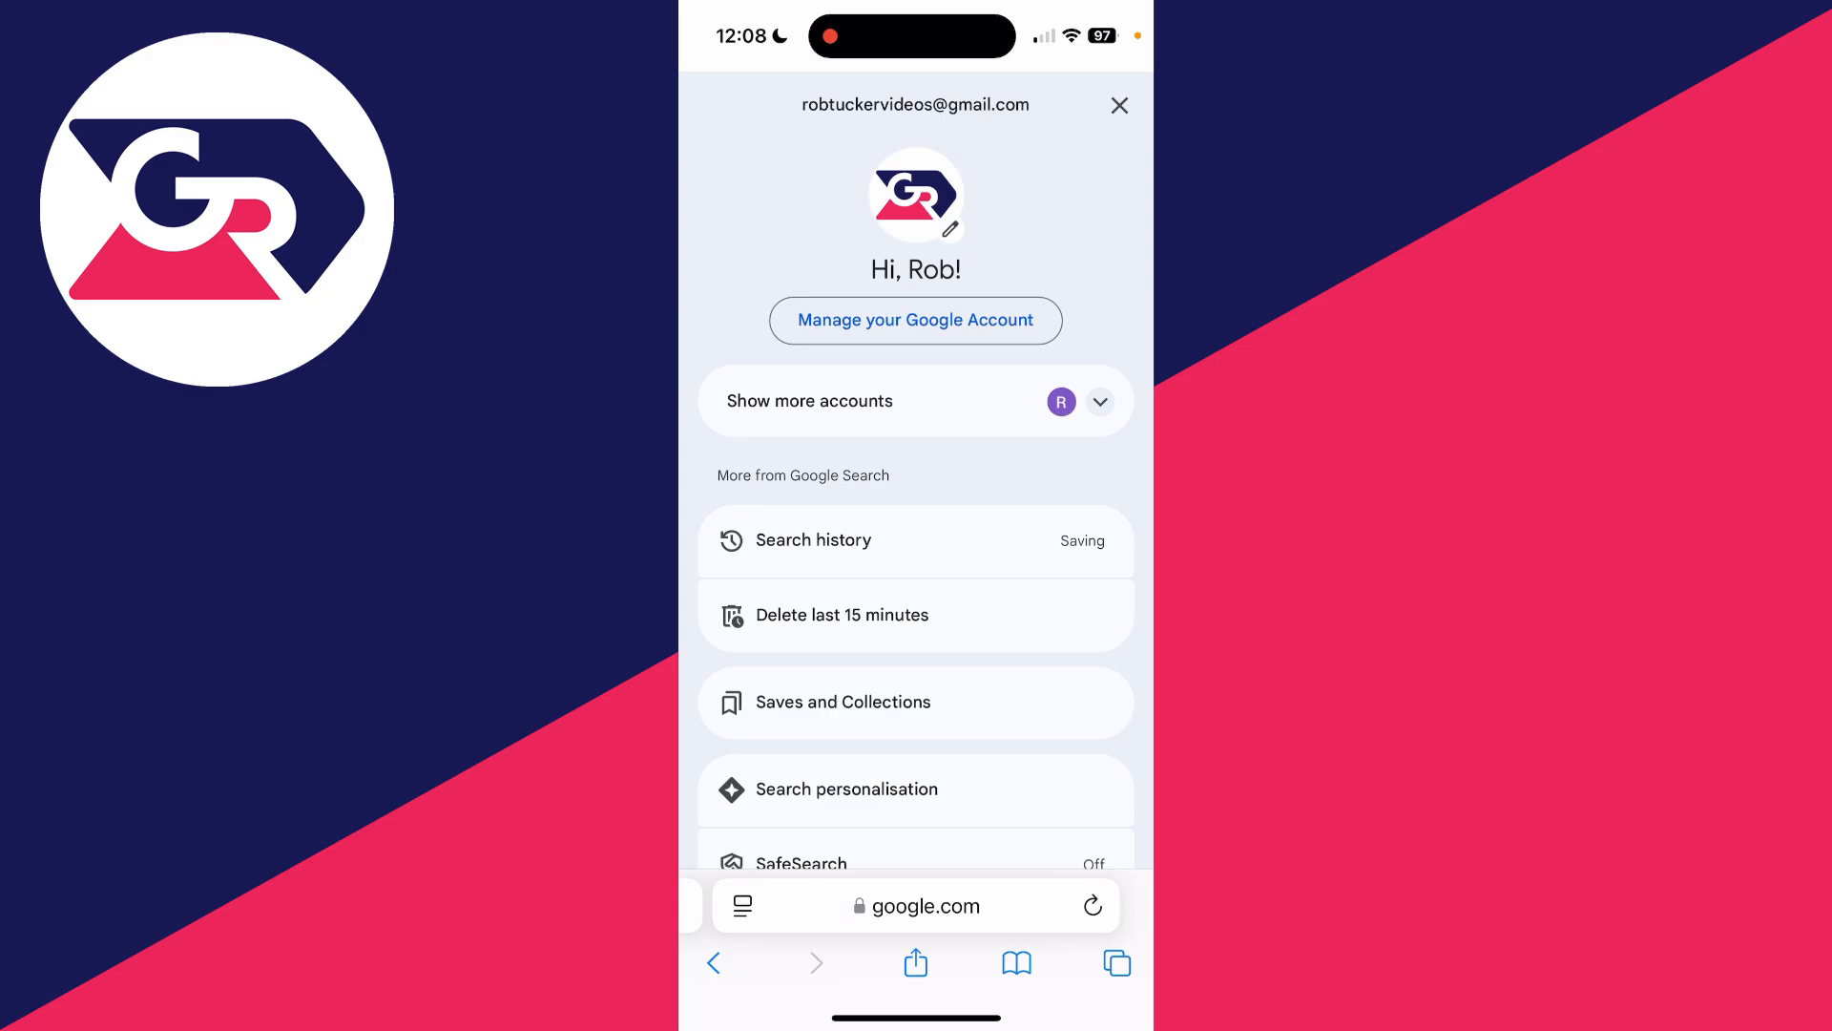
left_click(915, 321)
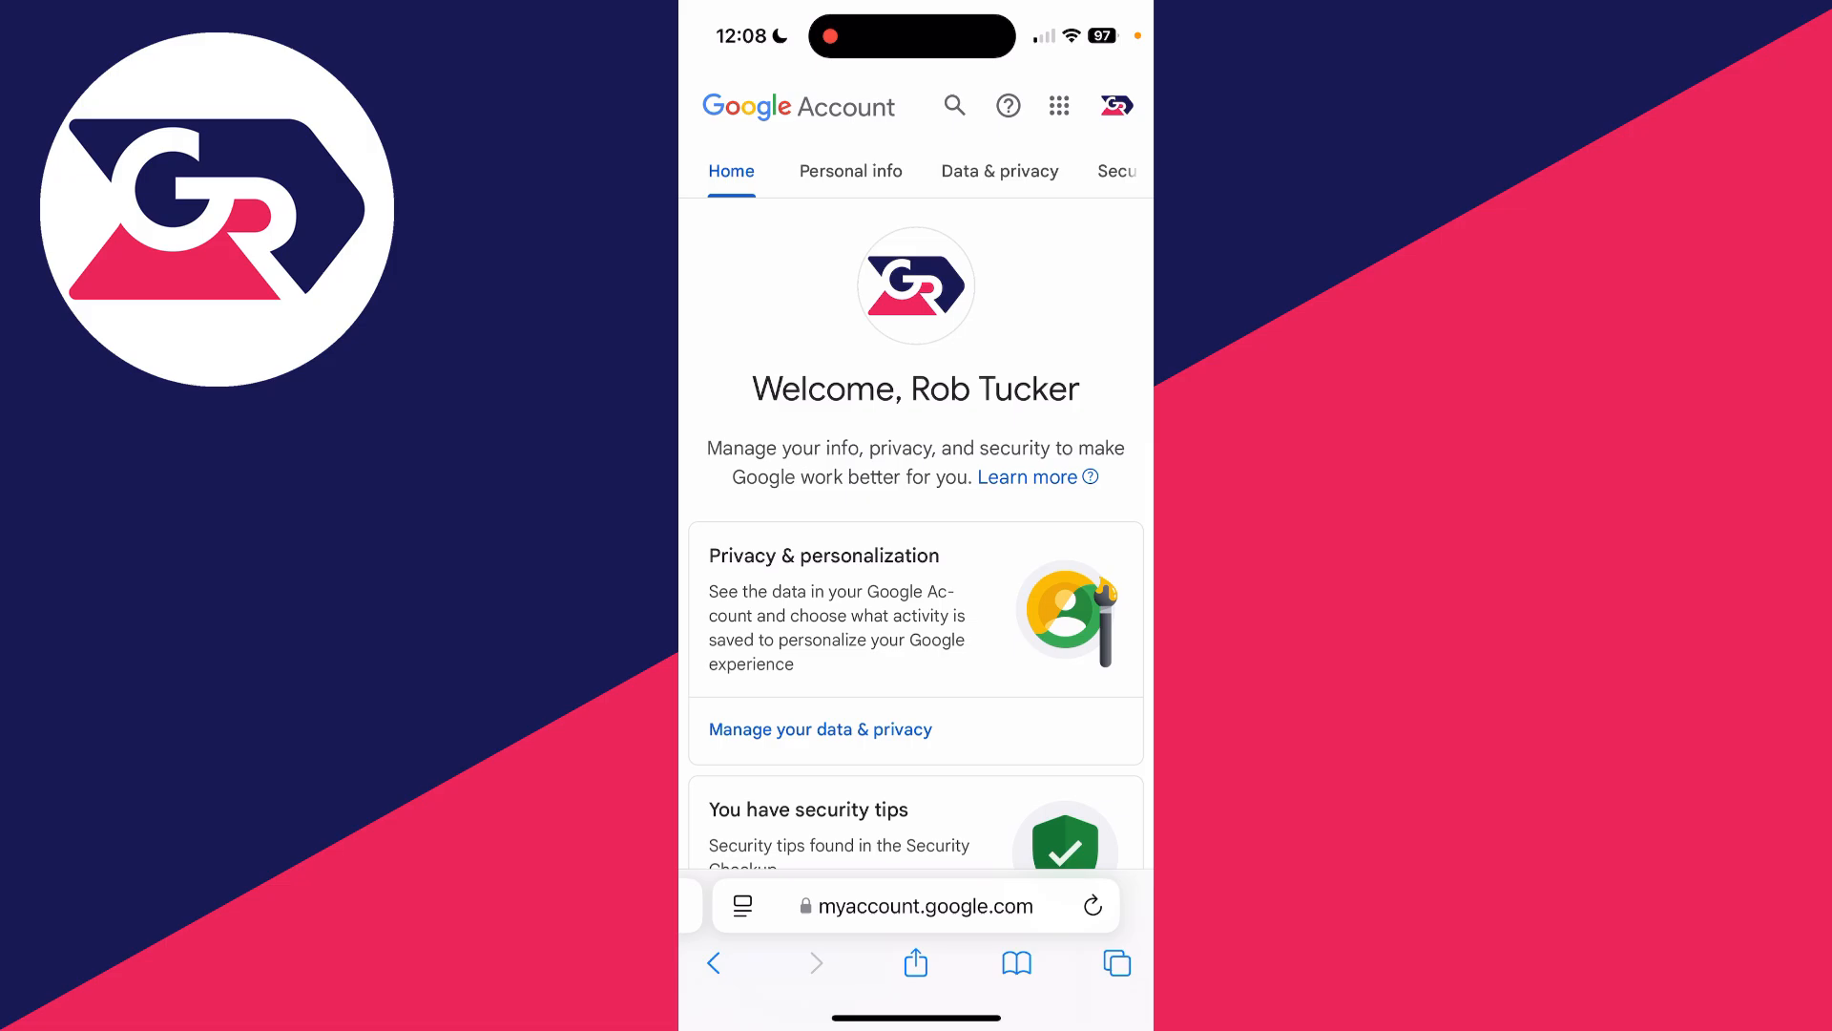
Reach the Phone number page under Personal info for the signed-in account.
left_click(851, 170)
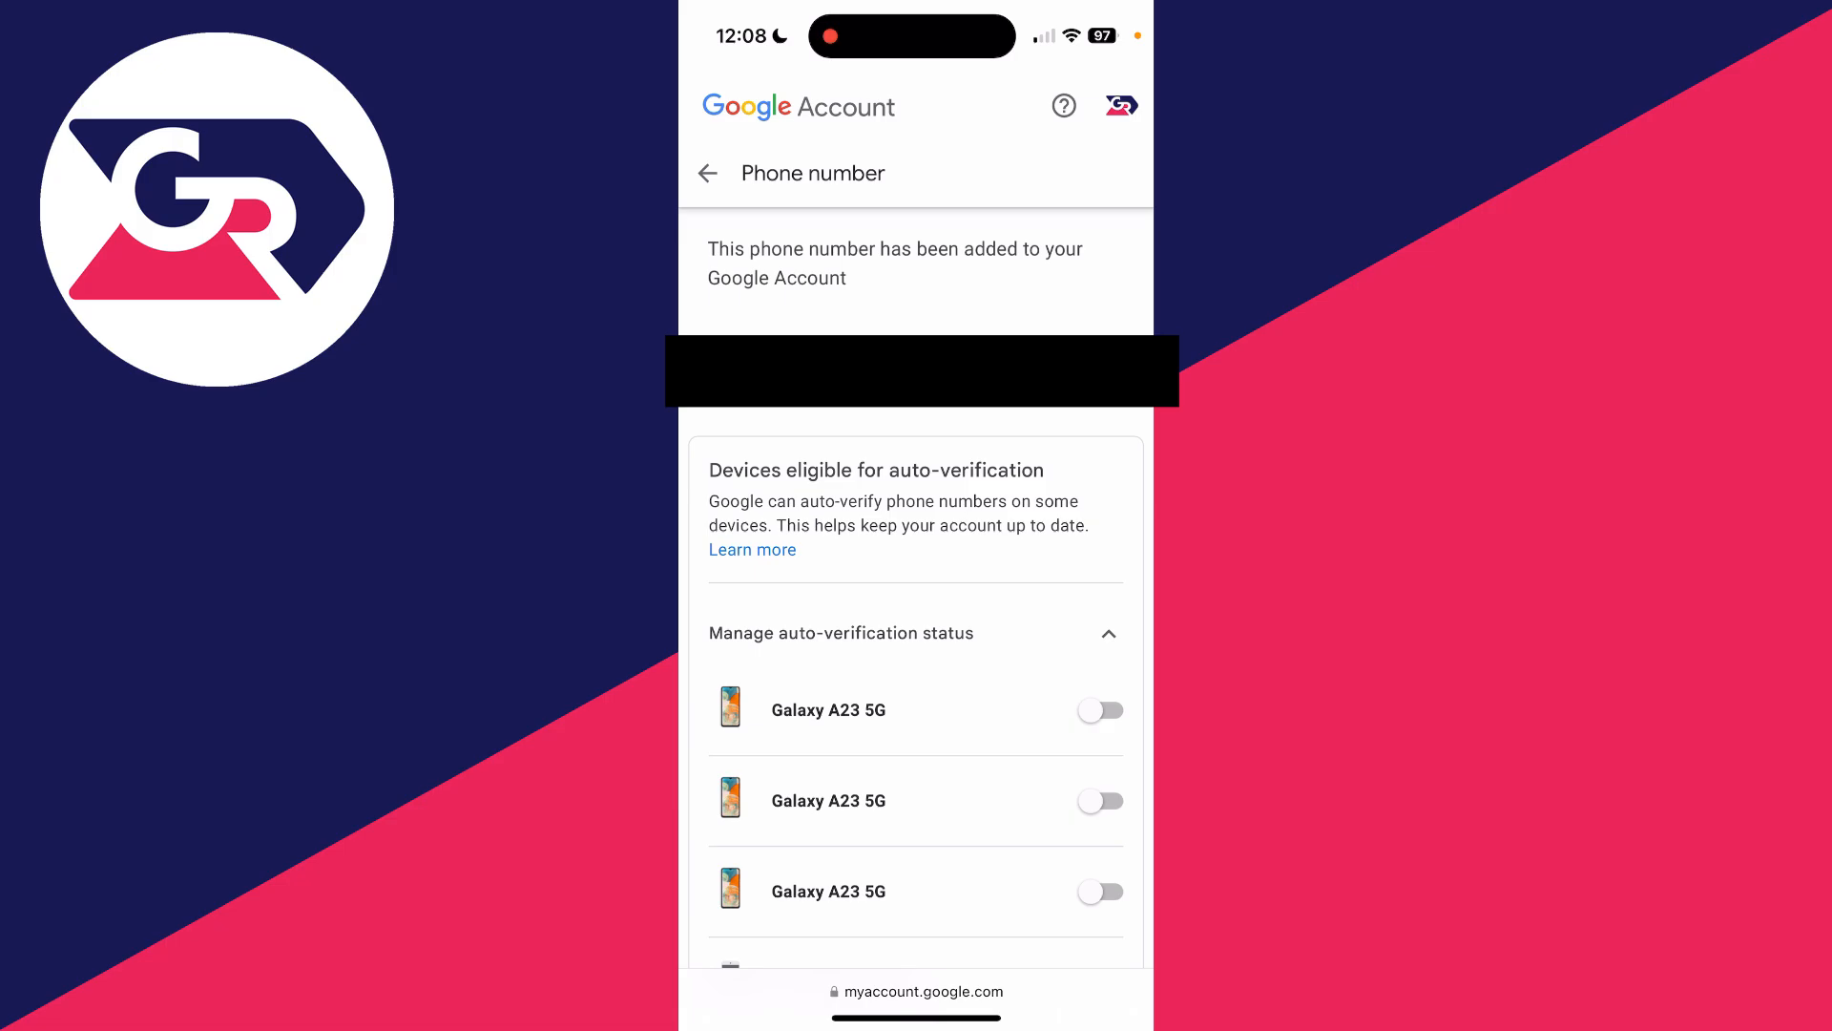
Scroll the Phone number page to reach the listed number's details.
scroll("up", 3)
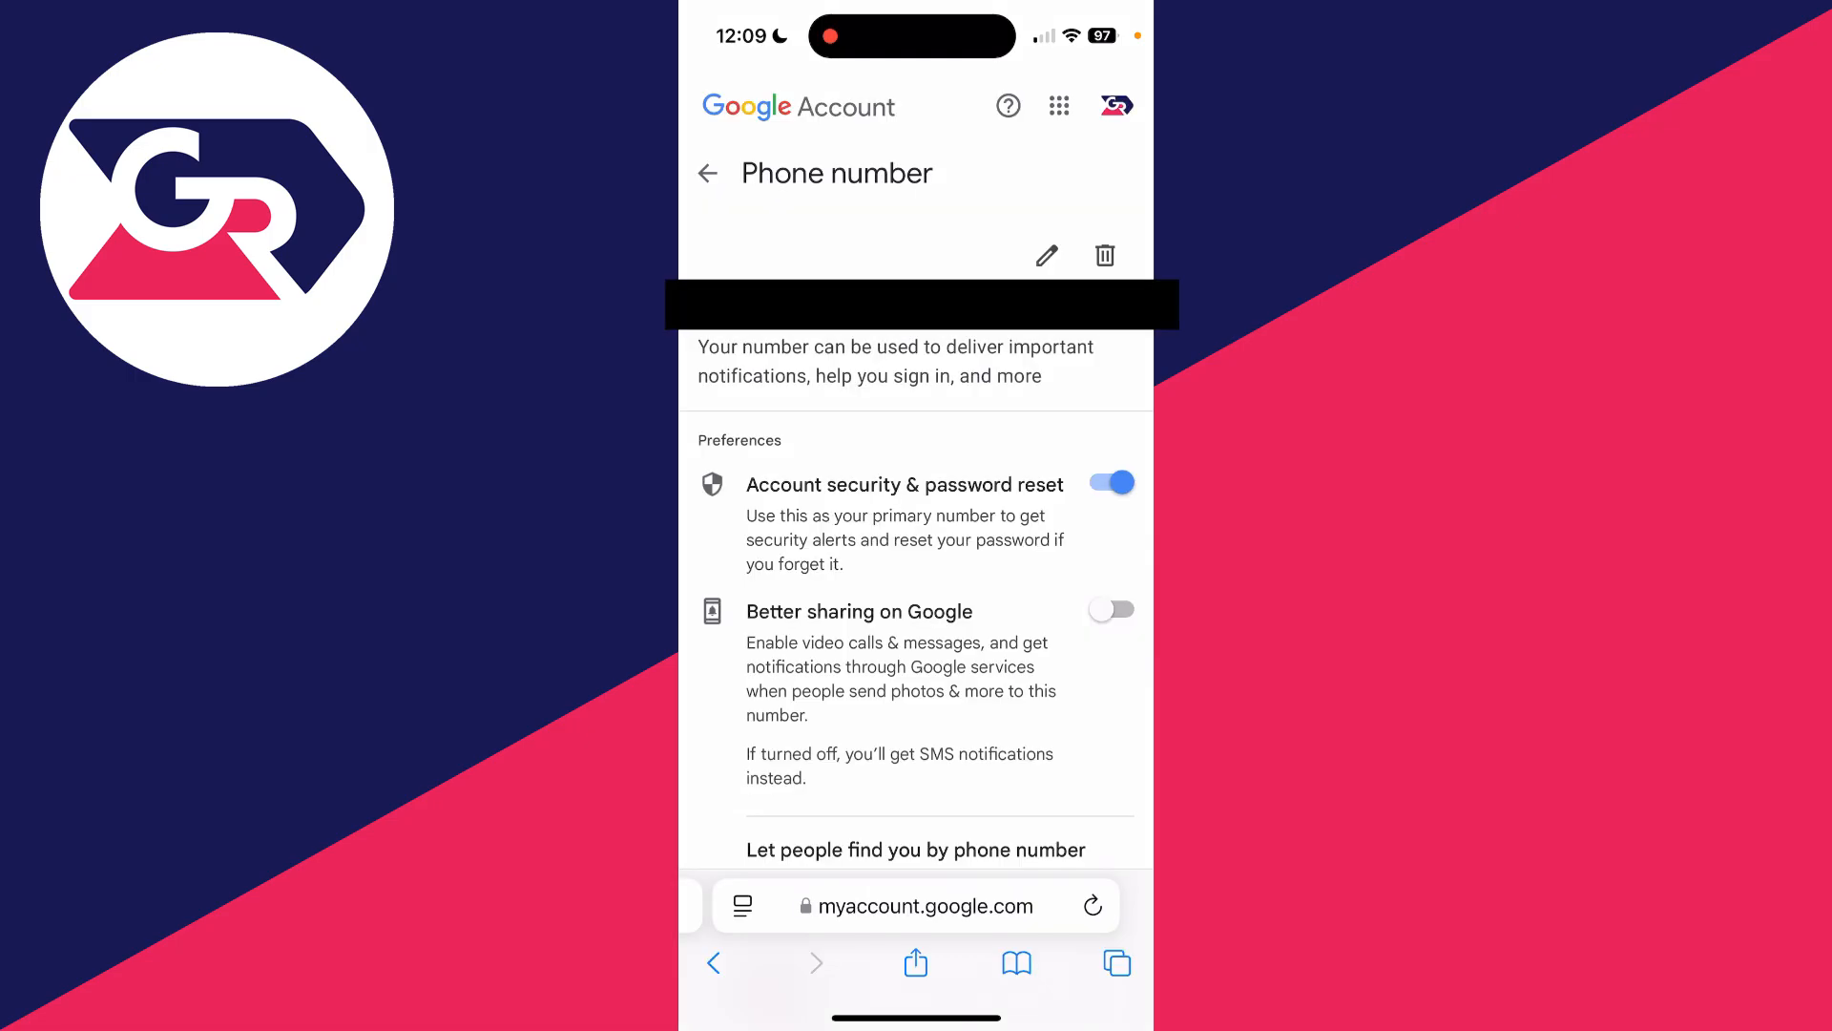
Delete the saved number and confirm with REMOVE NUMBER.
left_click(1106, 254)
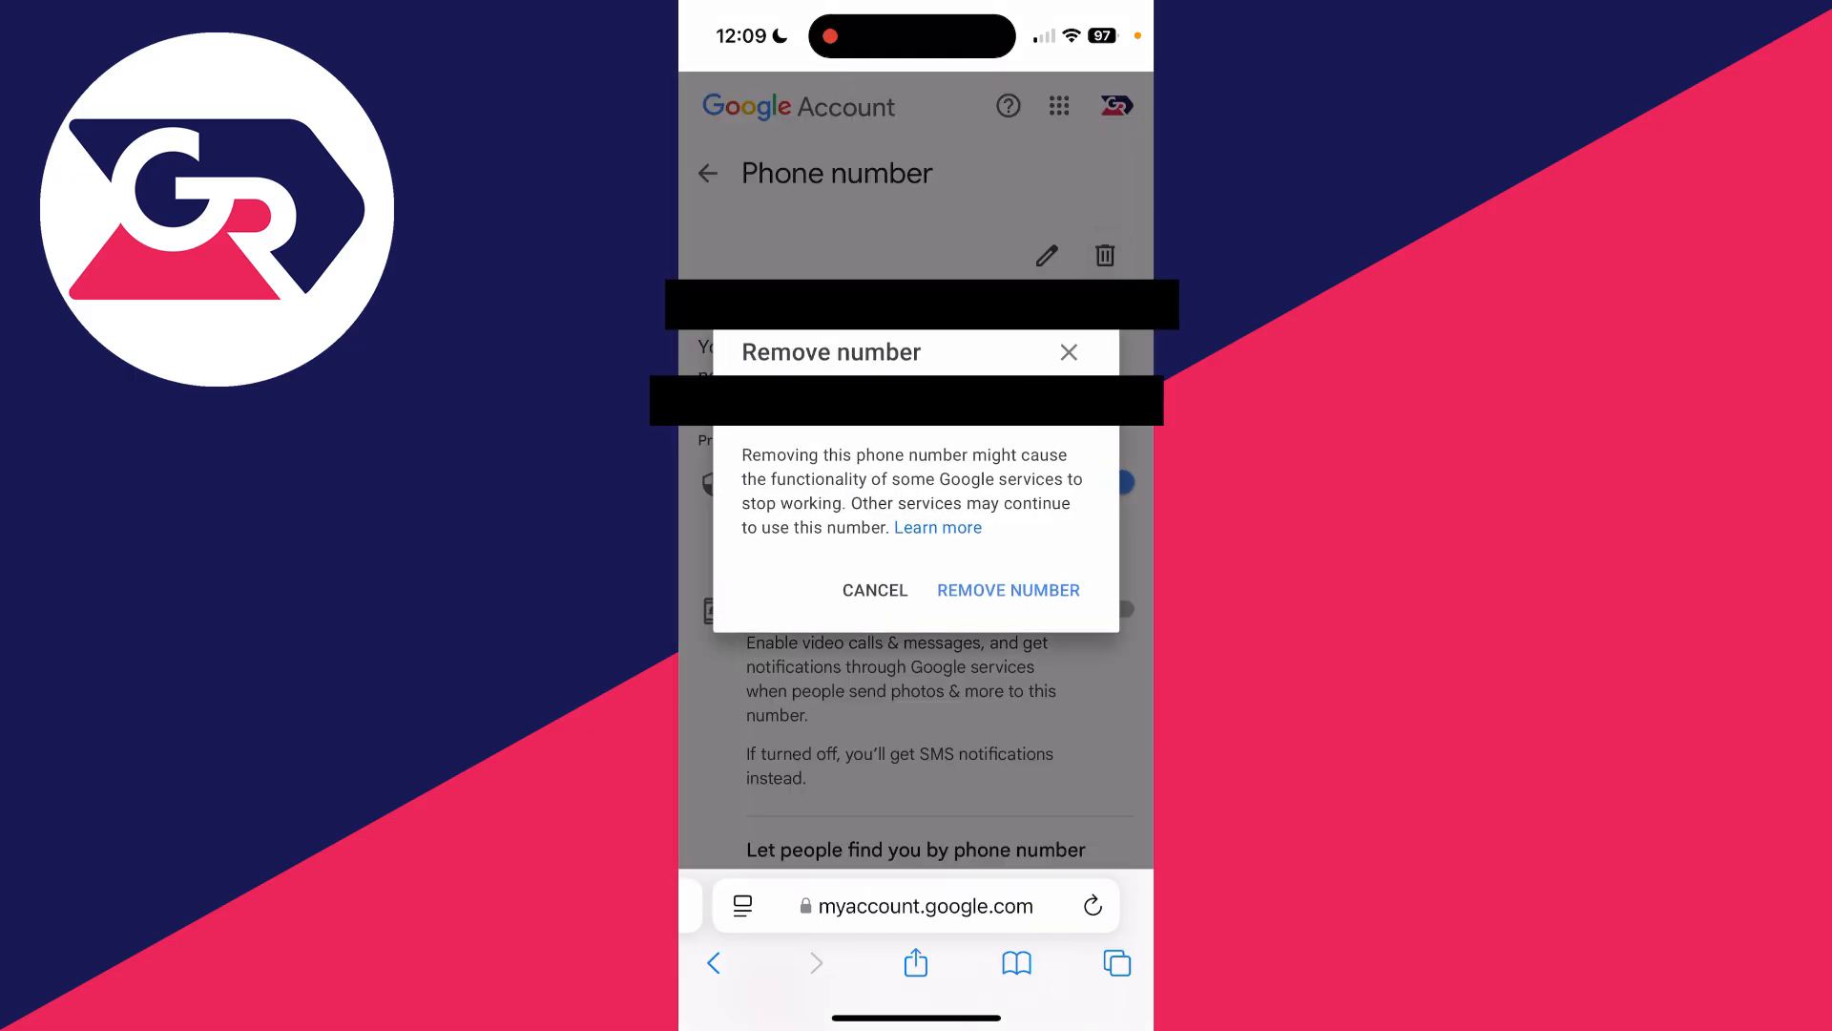
left_click(1006, 590)
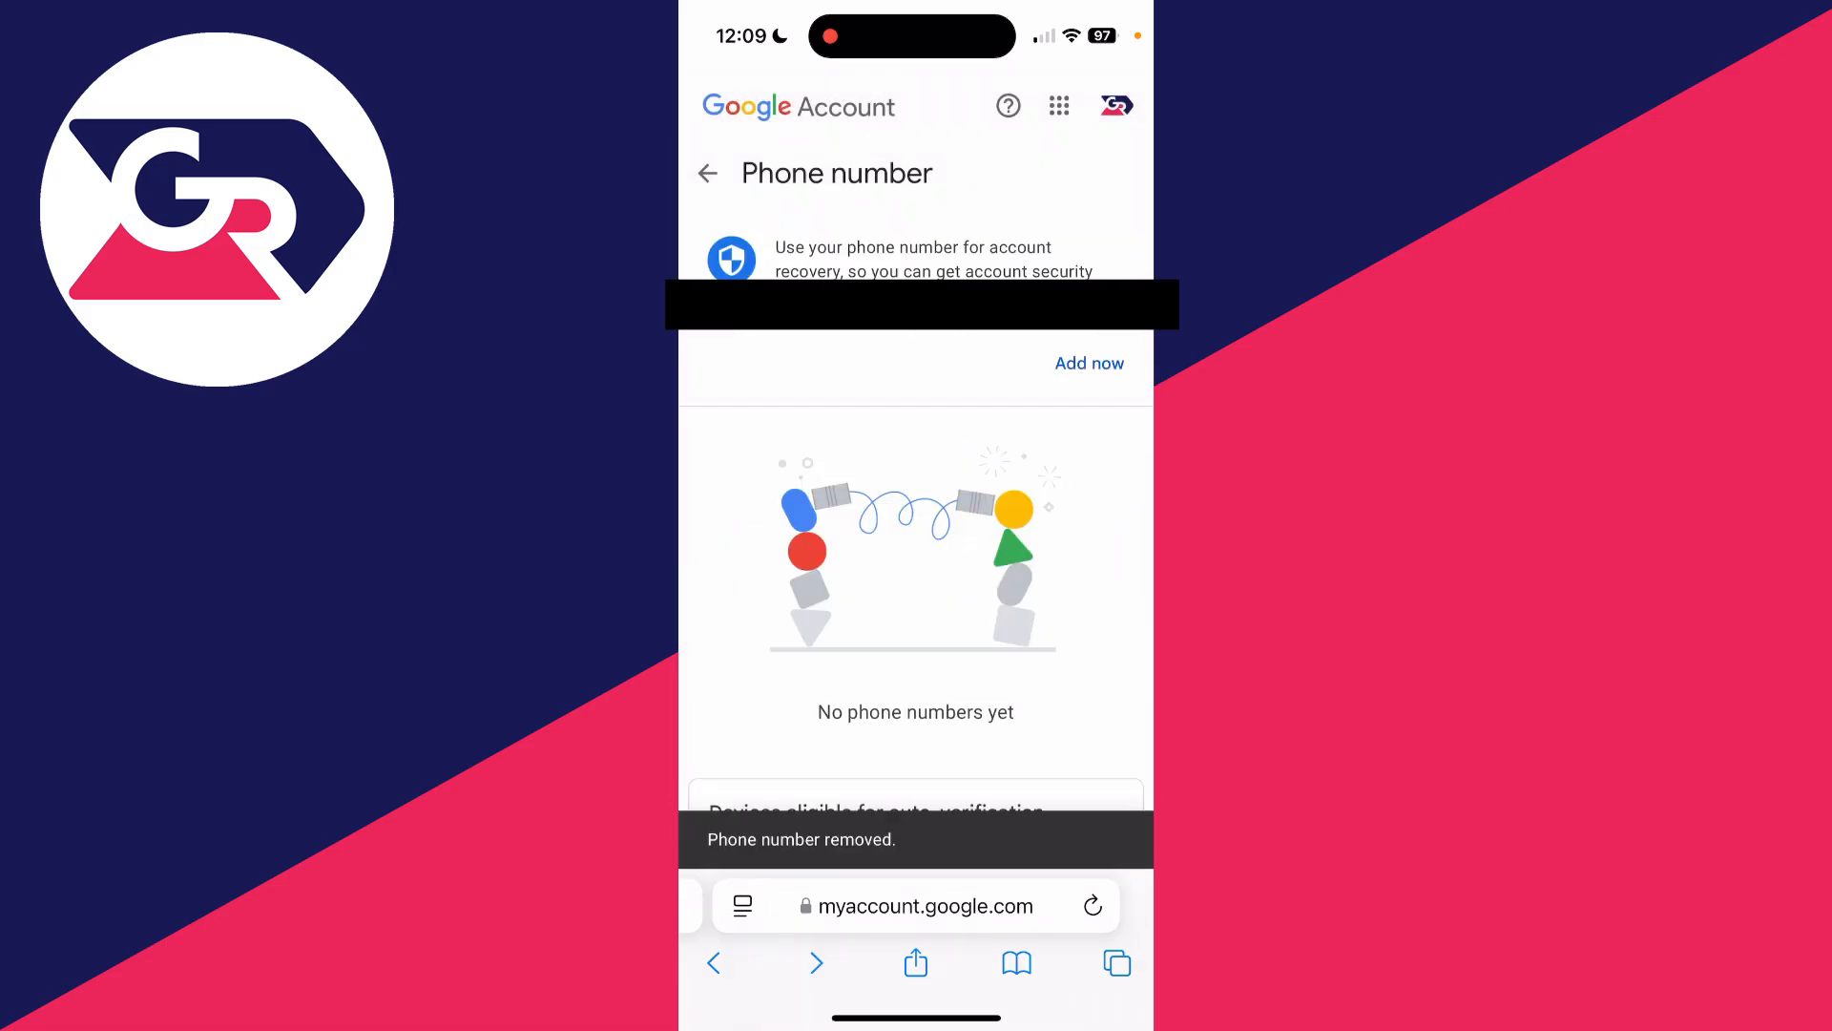